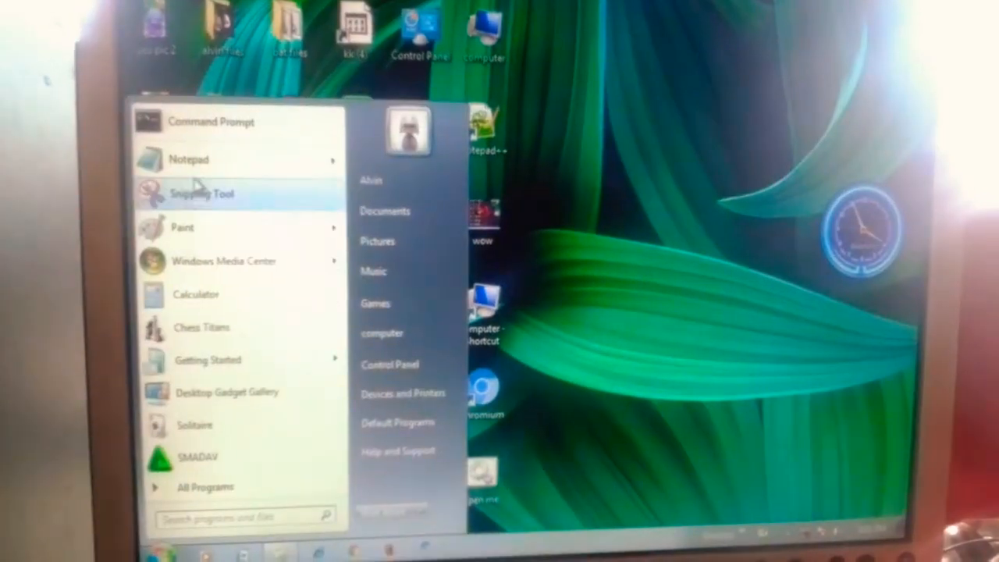
click(189, 160)
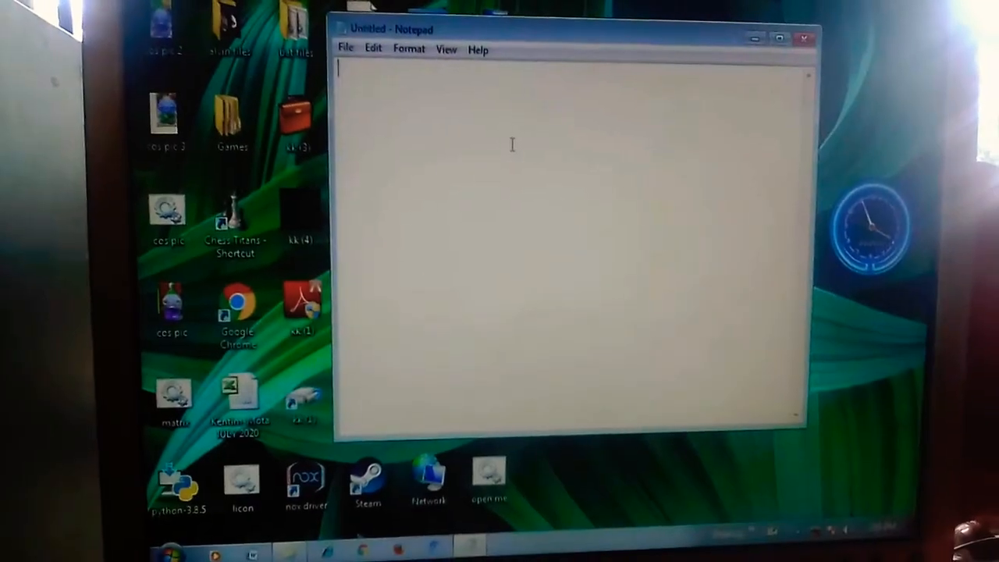
text(@)
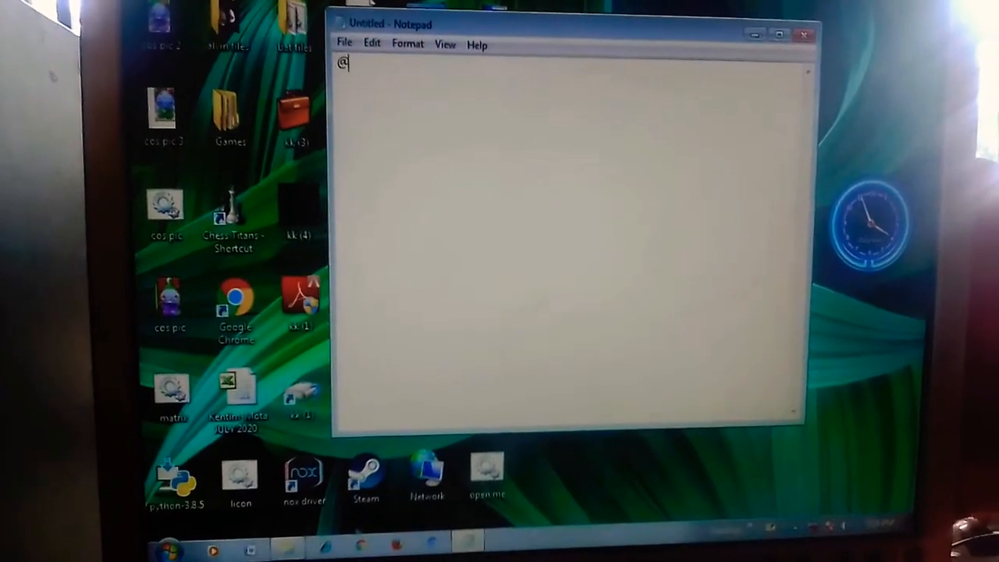
text(echo)
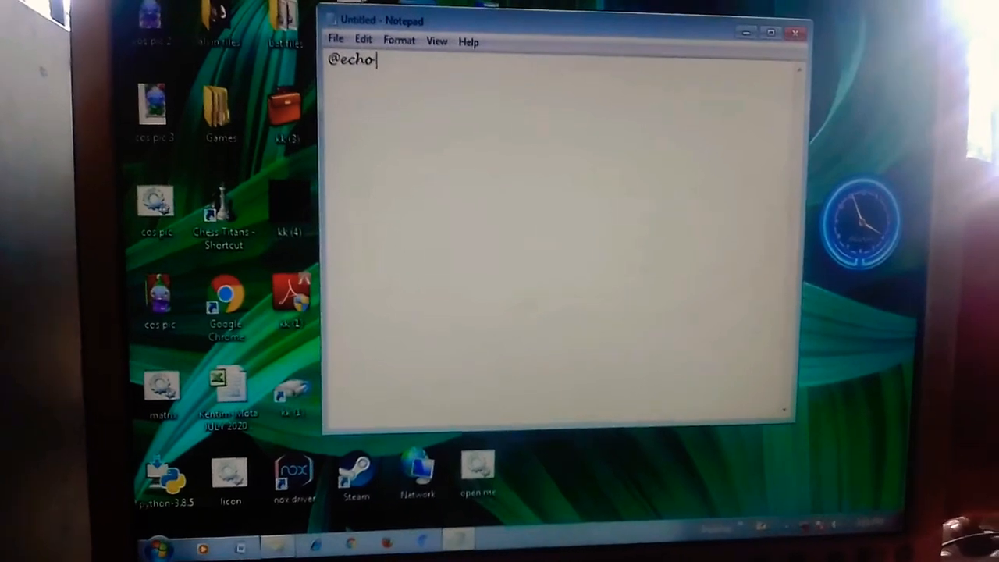
text(off)
text(pau)
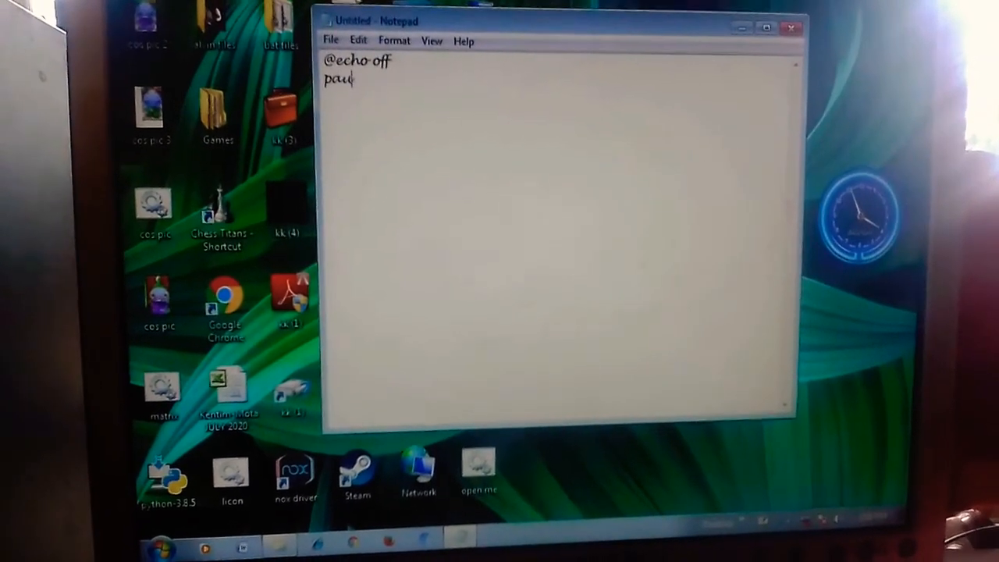
text(se)
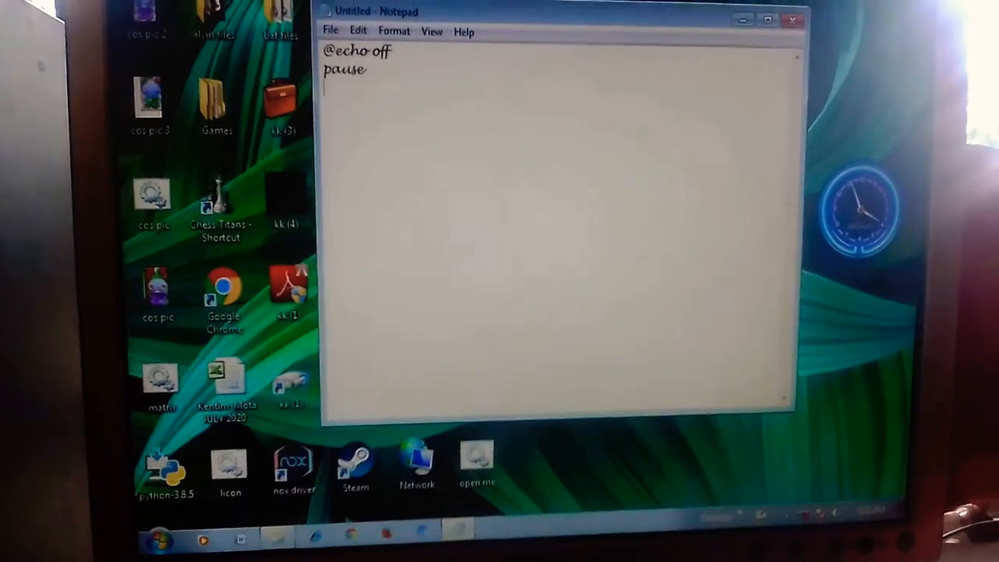
text(co)
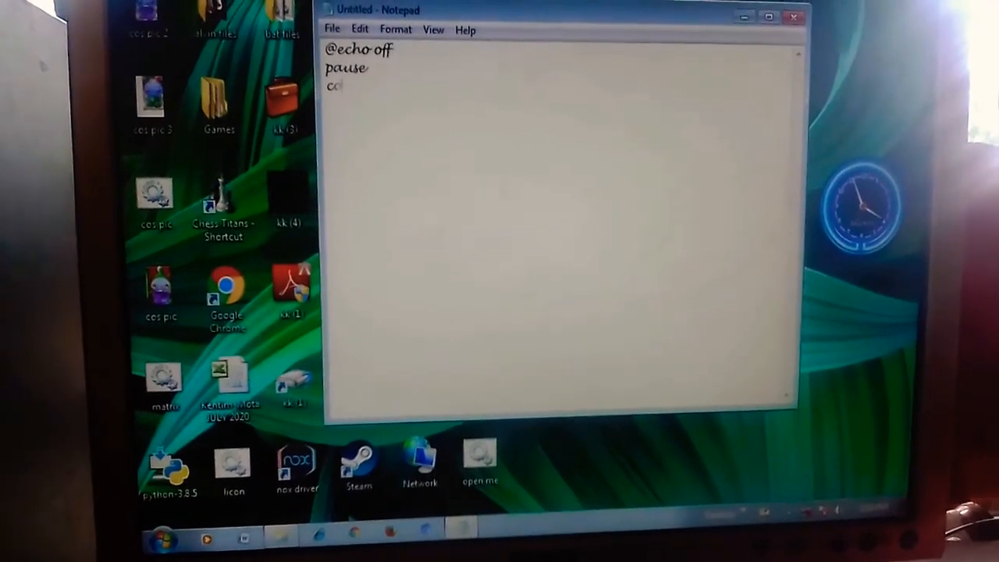
text(lor)
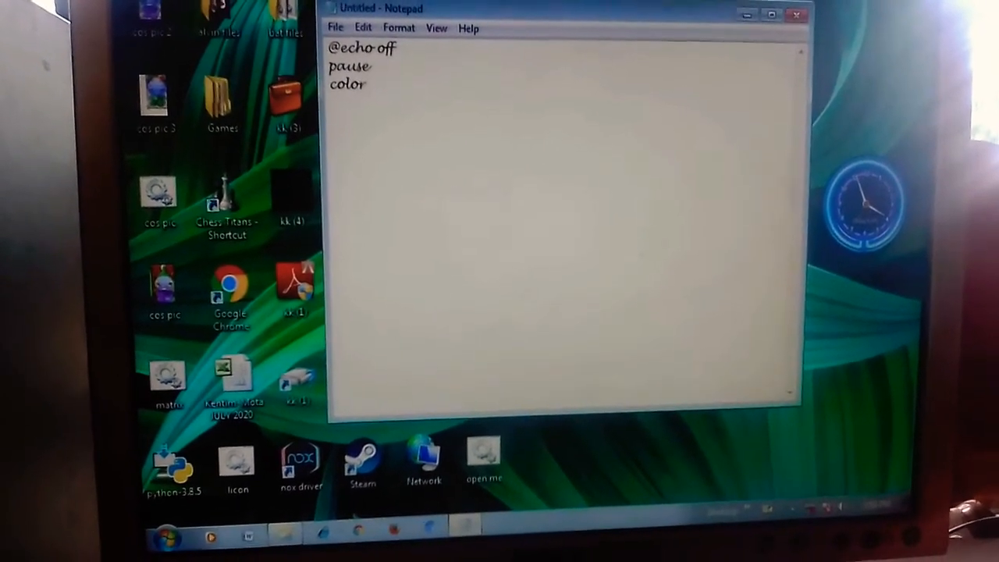
text(0a)
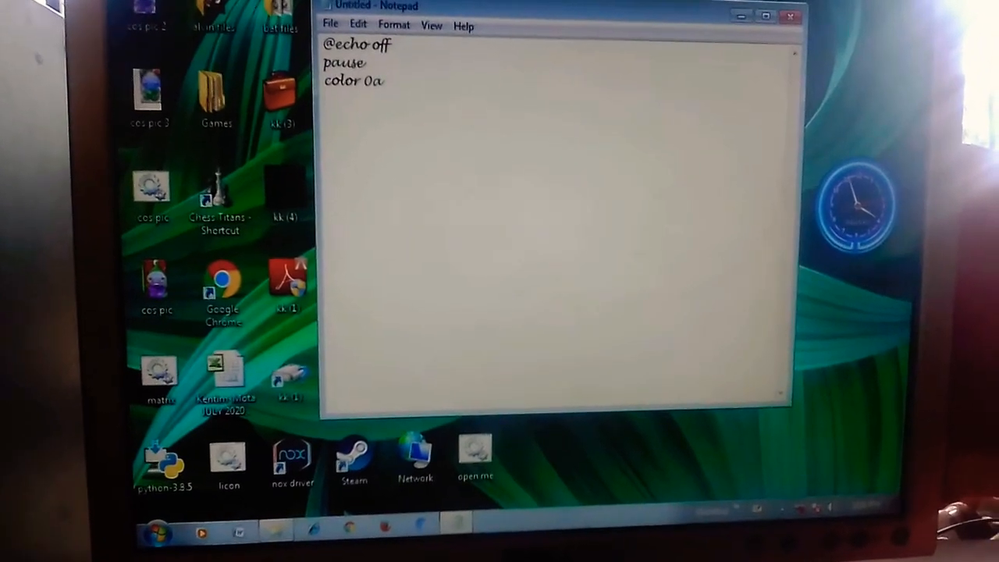
Add the mode 1000 line and the title 'fake matrix virus' line.
text(mode)
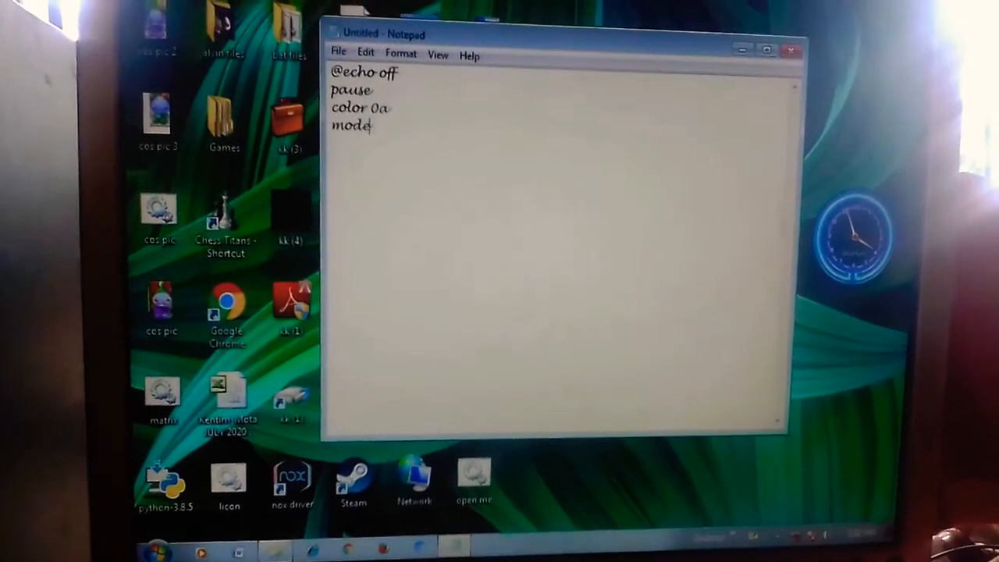
text(1000)
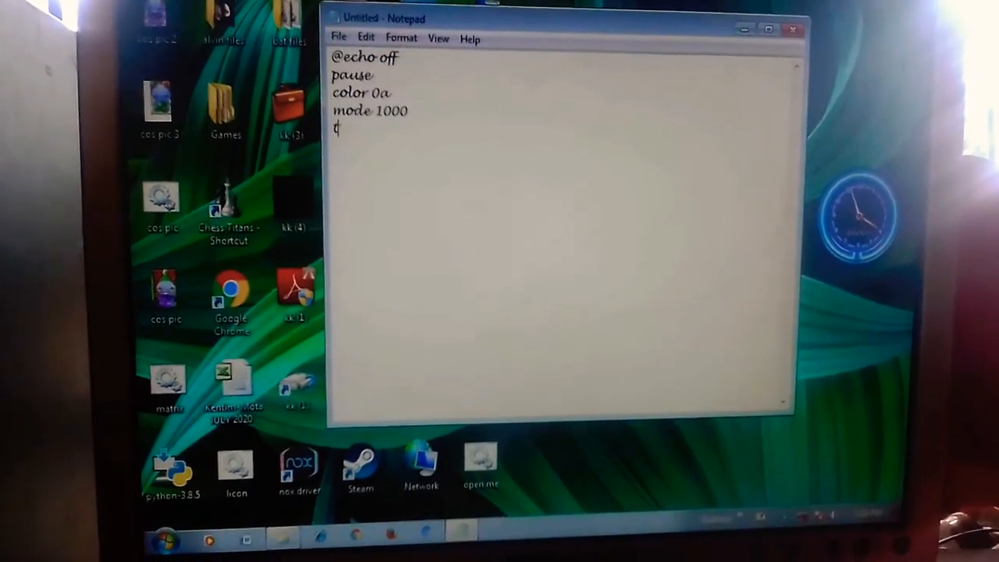
text(title)
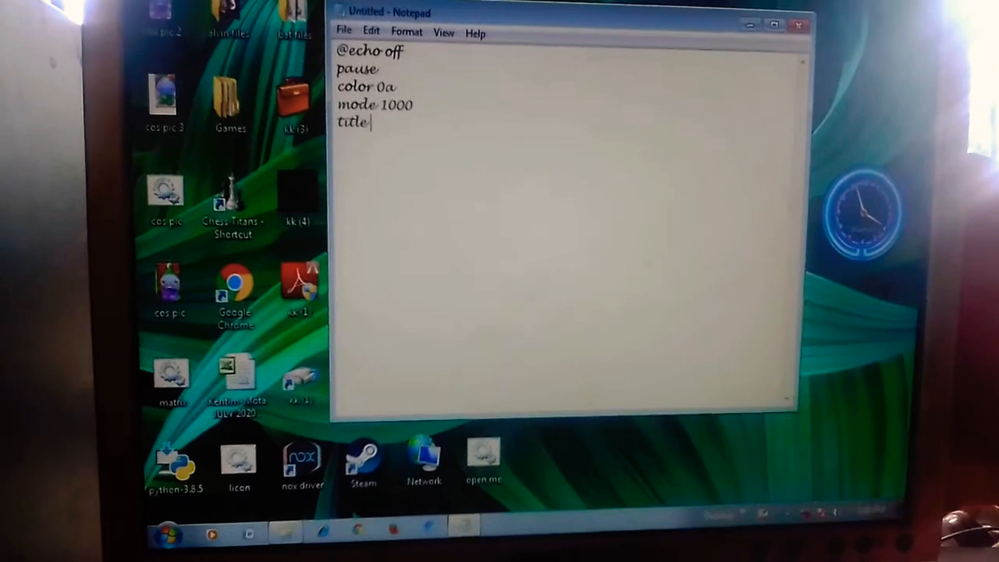
text(fa)
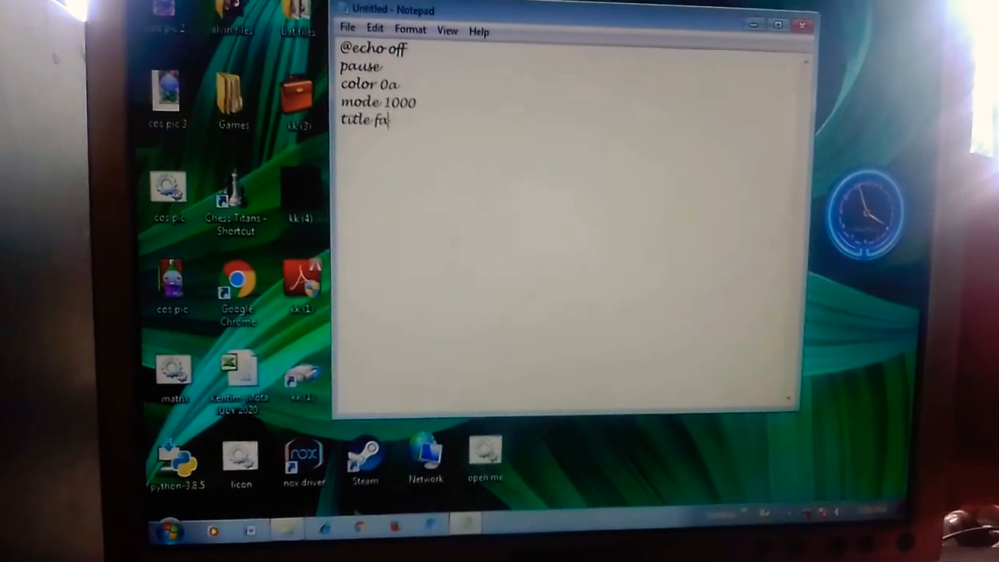
text(ke mat)
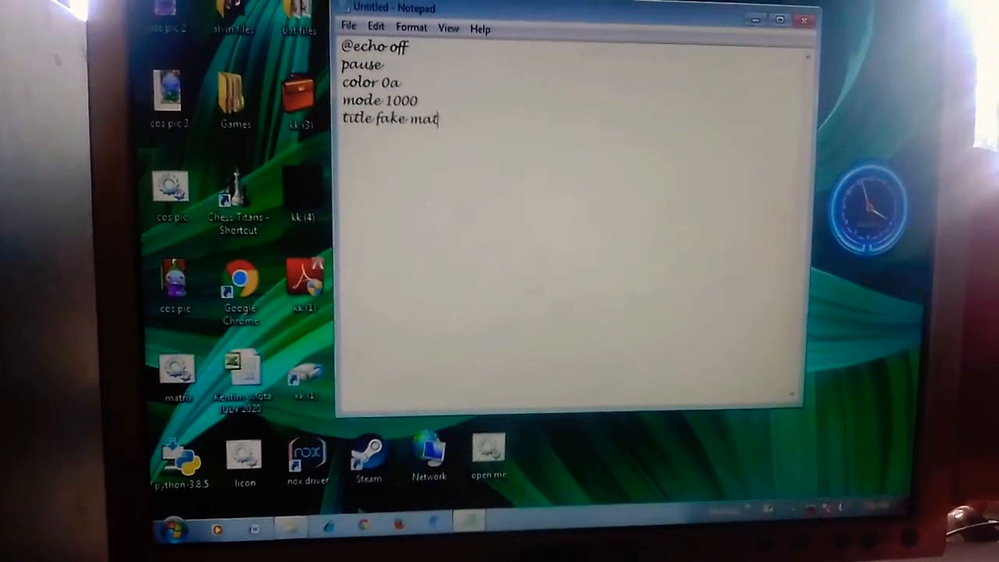
text(rix)
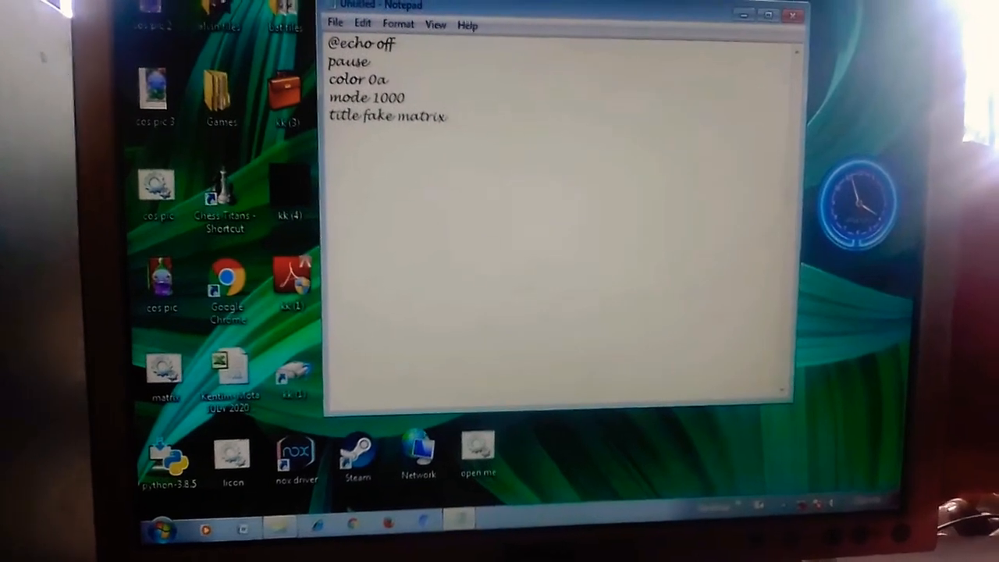
text(v4)
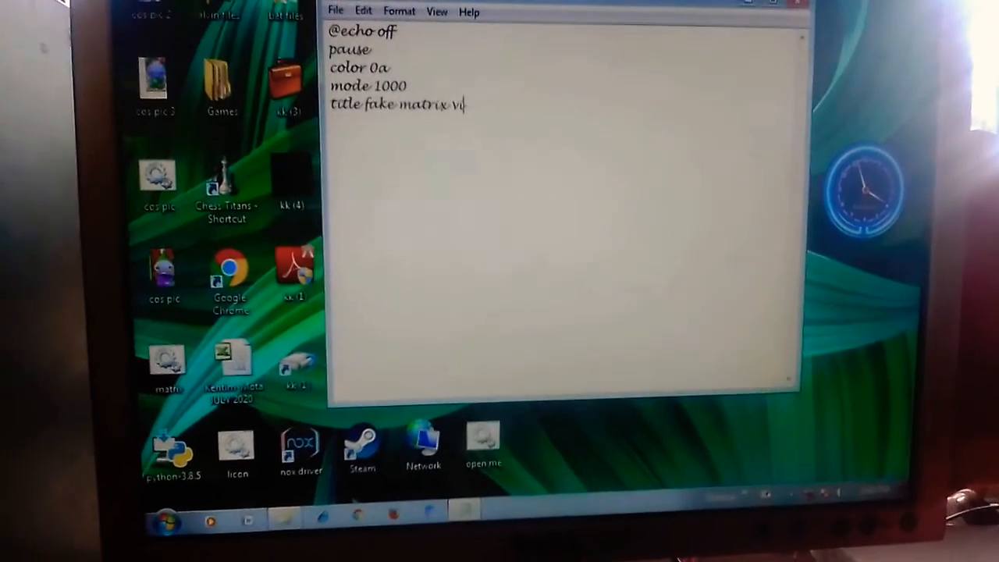
text(irus)
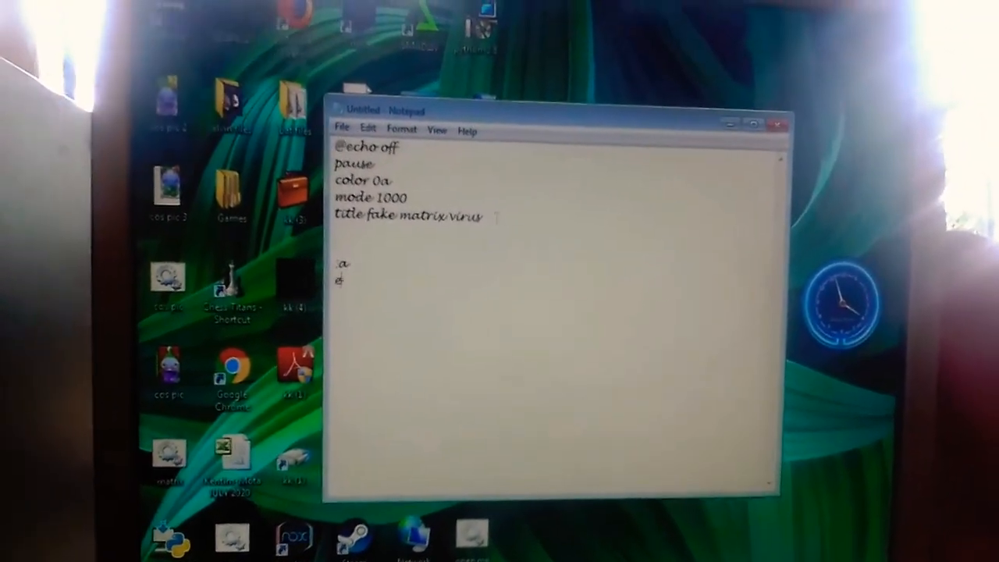
Write an echo line of repeated %random% values, then a closing goto a.
text(echo)
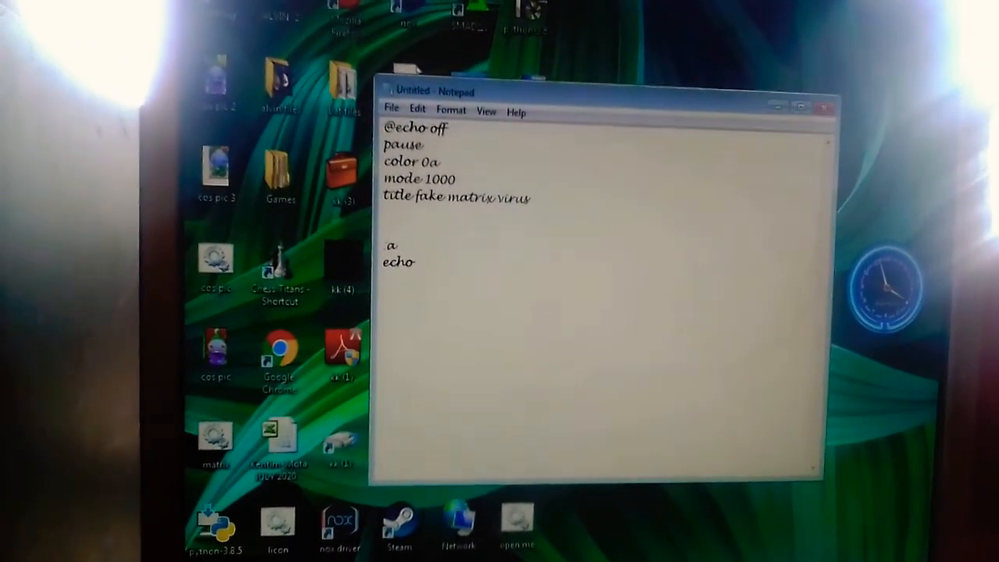
text(%%)
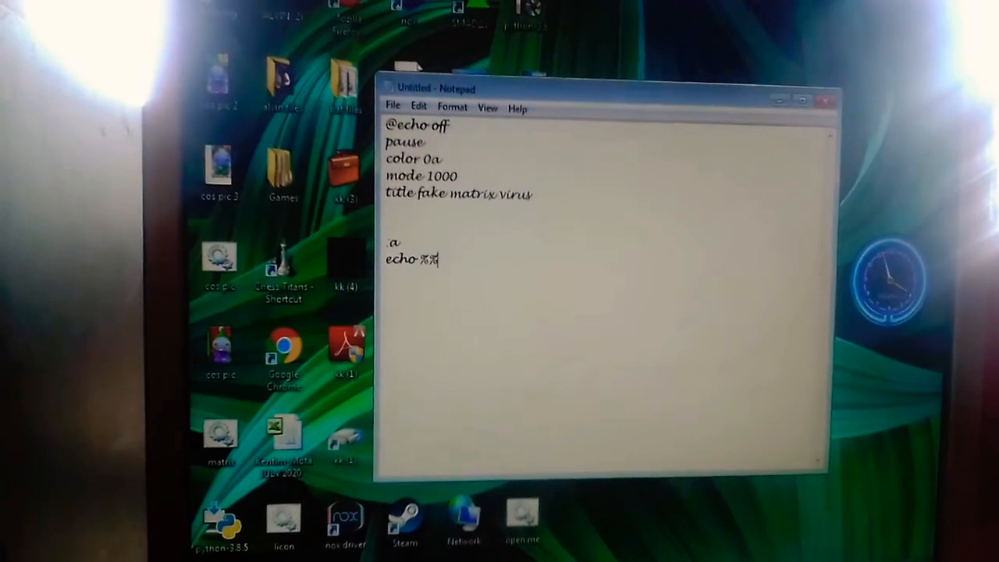
text(ra)
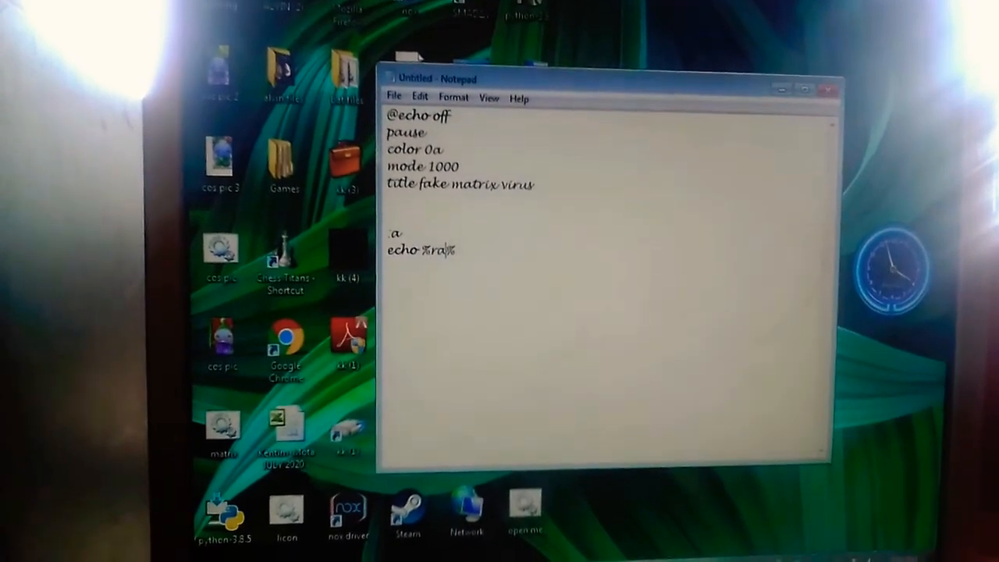
text(ndom)
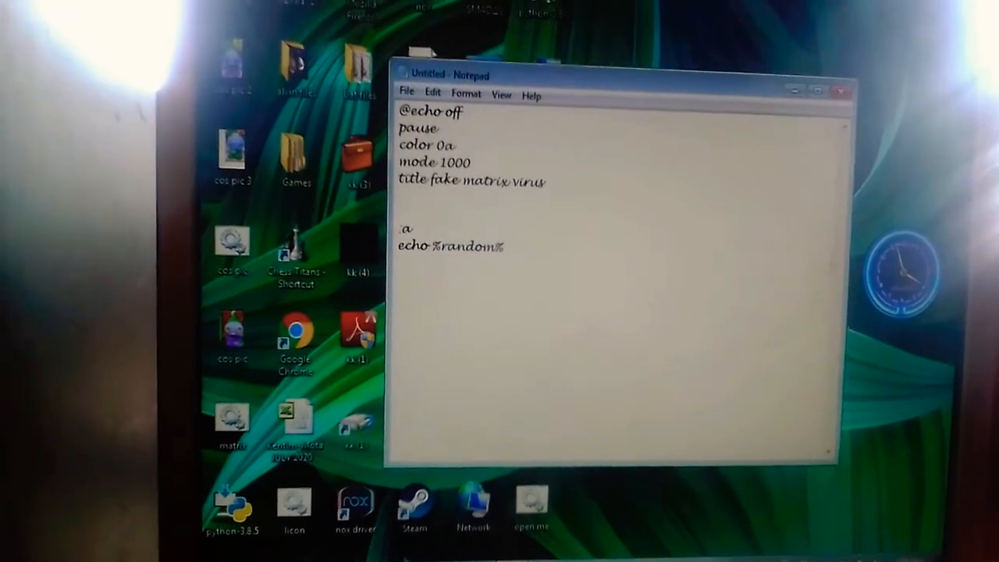
double_click(449, 243)
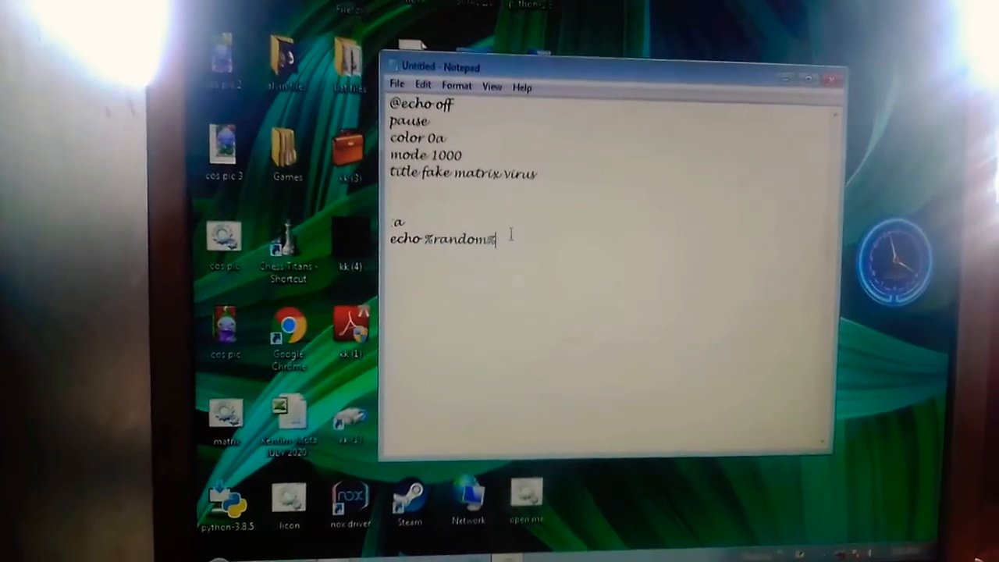
text(%random%%random%%random%%random%%random%)
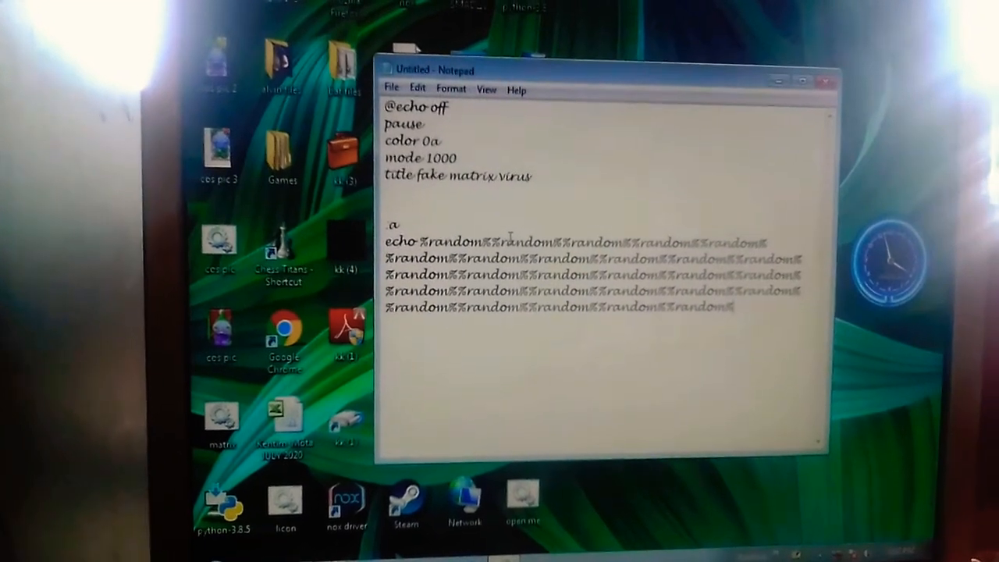
text(goto)
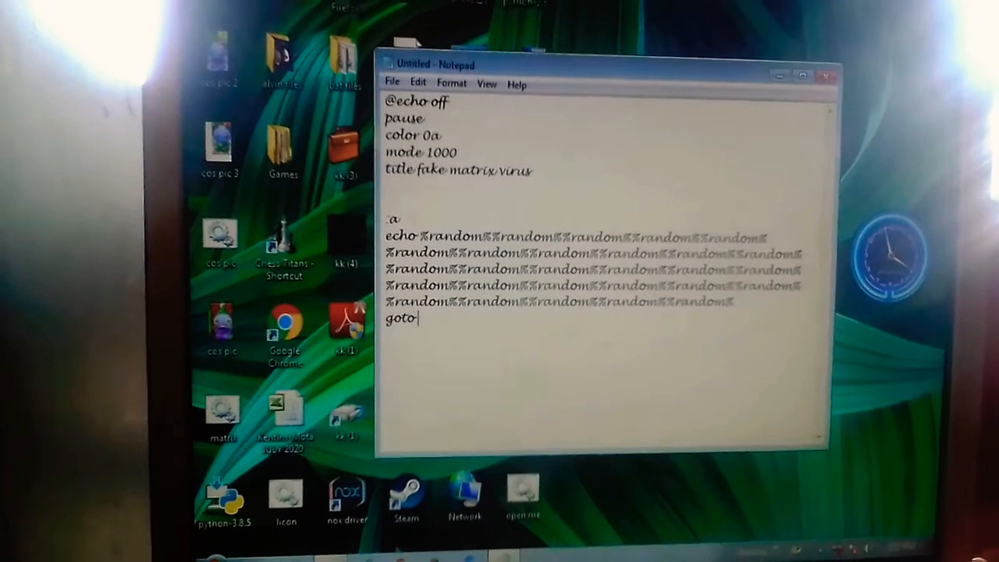
text(a)
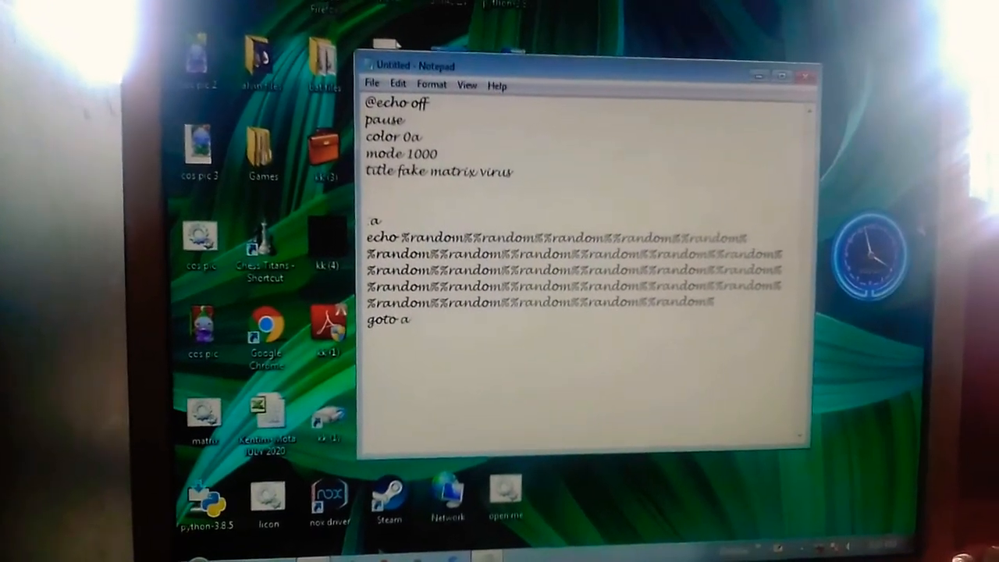
Use File > Save As to store the script on the Desktop as openme.bat.
click(372, 84)
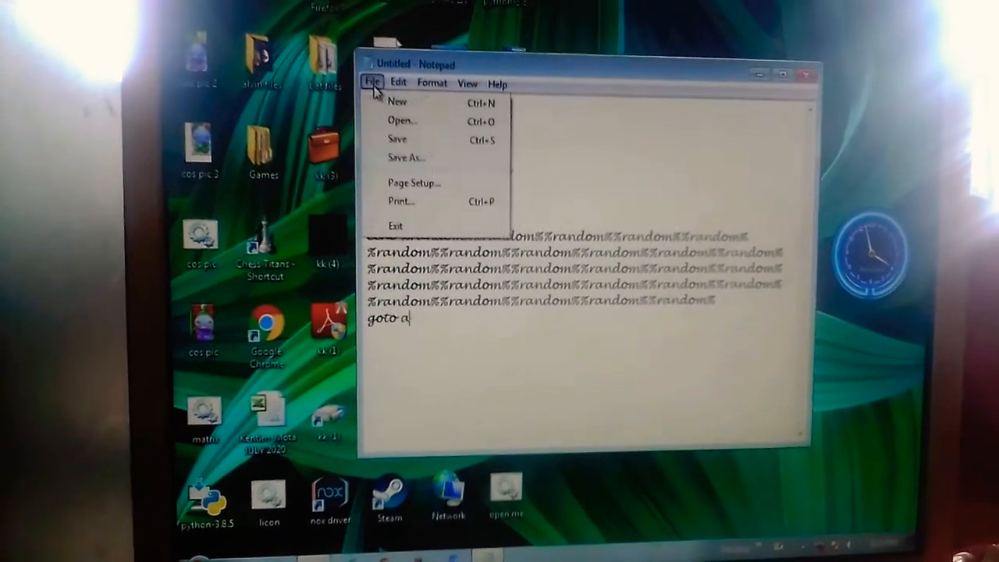
click(406, 157)
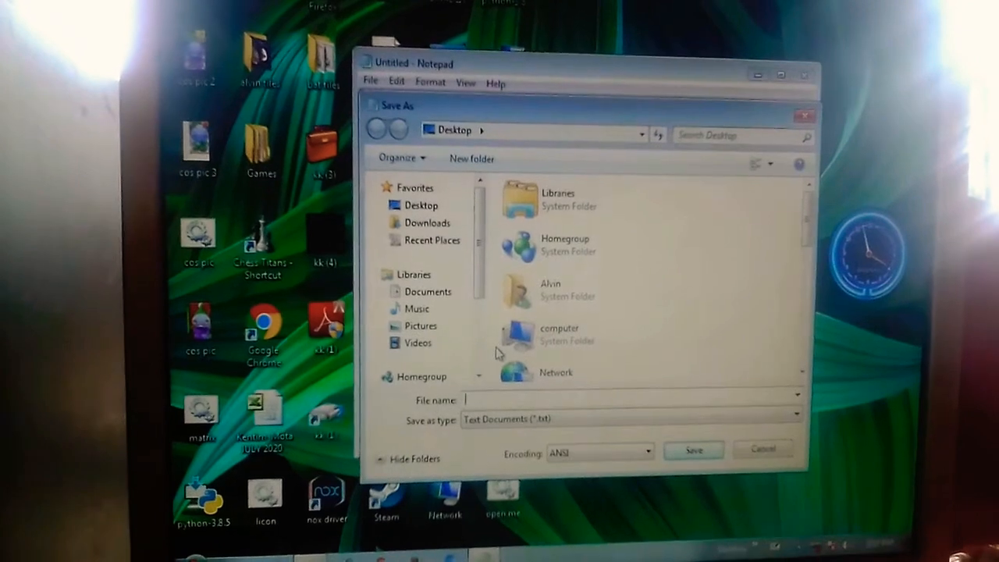
text(o)
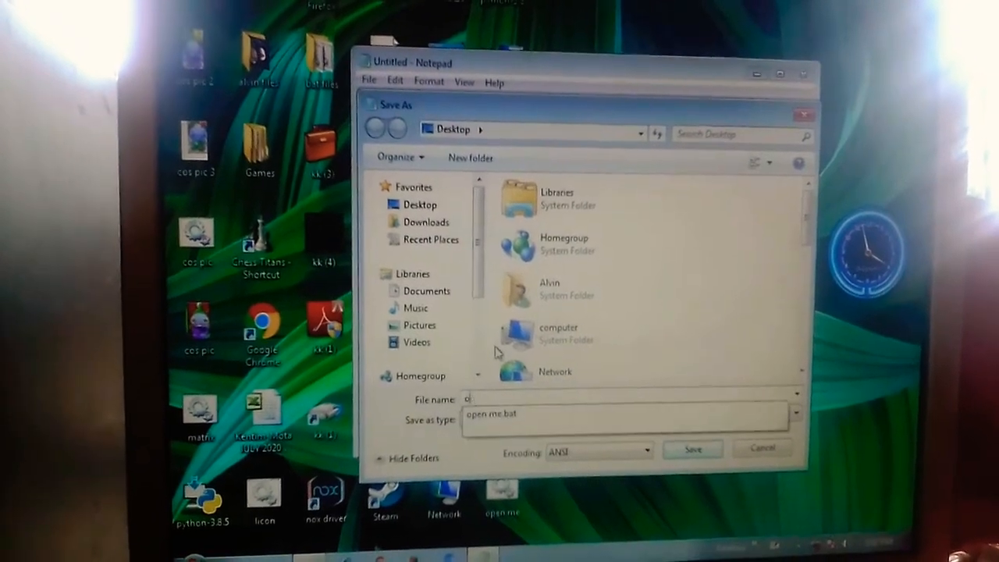
text(penme)
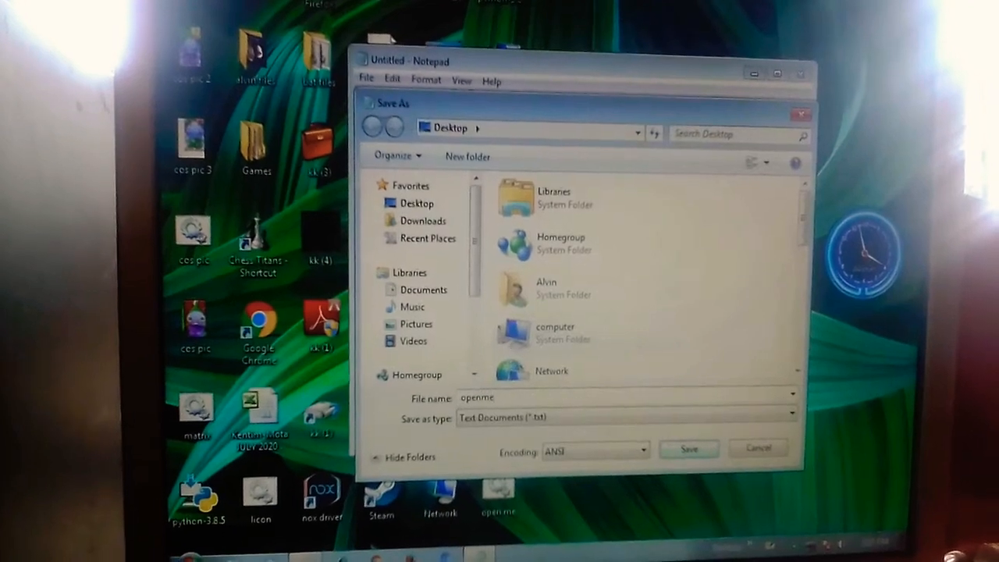
text(.bat)
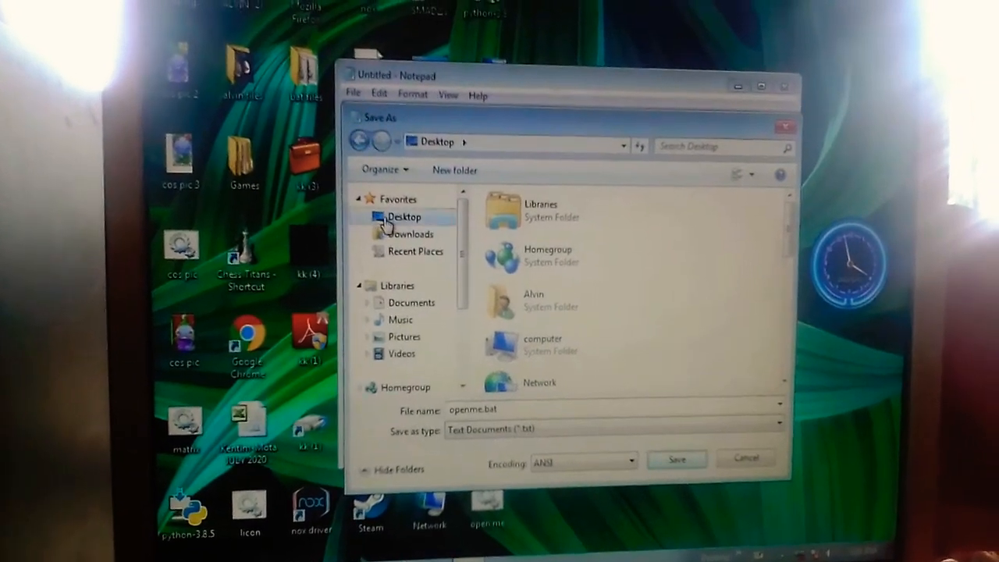
click(676, 458)
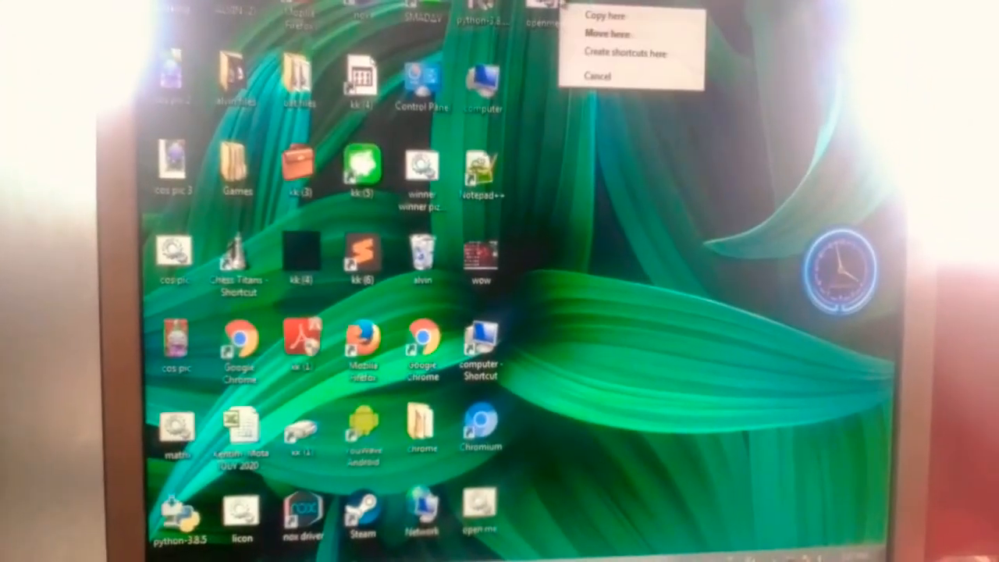
Launch openme.bat from the desktop so cmd shows its press-any-key prompt.
click(626, 54)
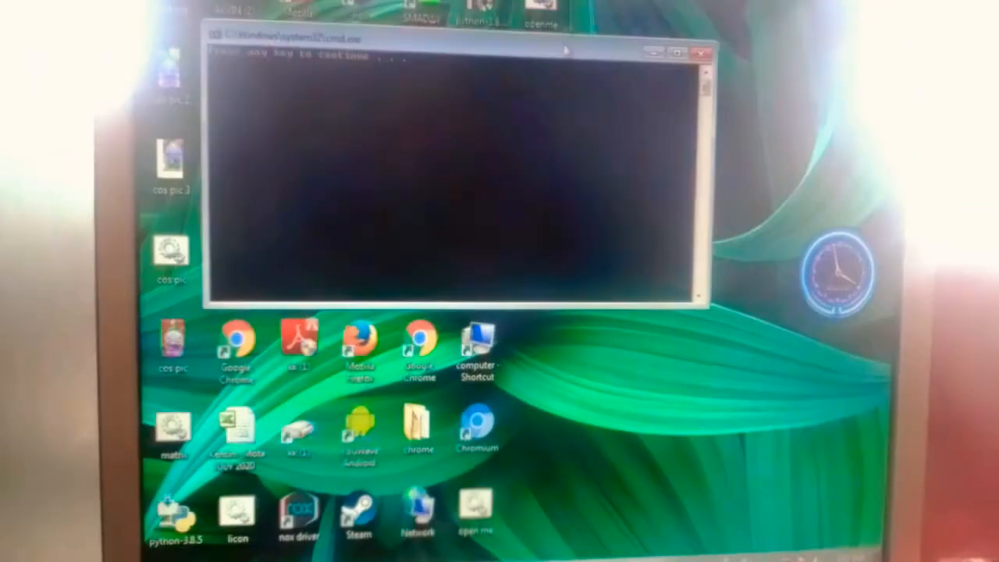